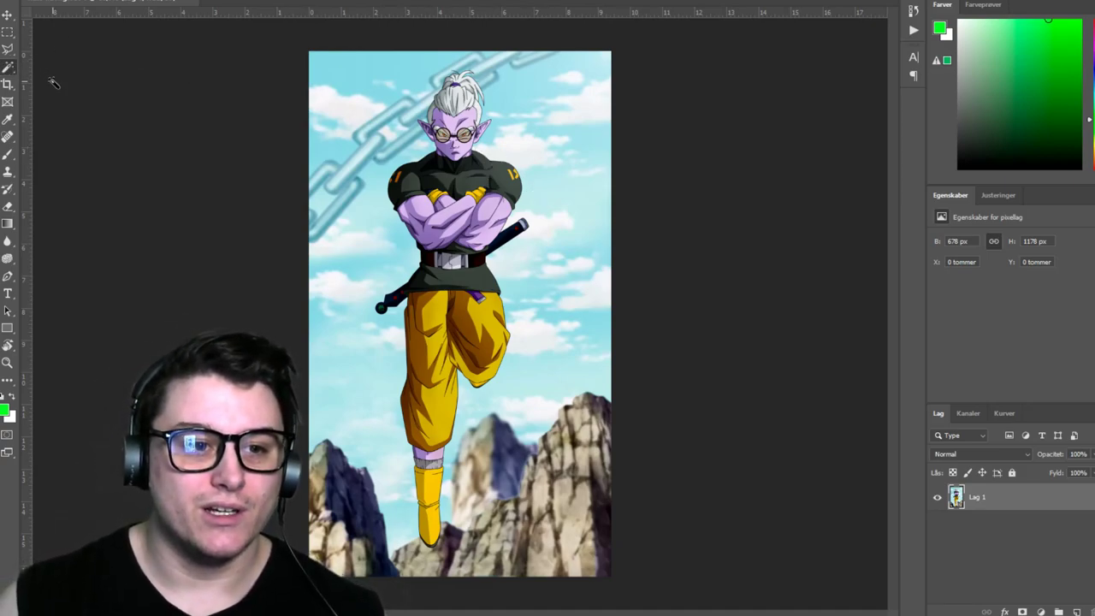
{"action": "mouse_move", "coordinate": [670, 132]}
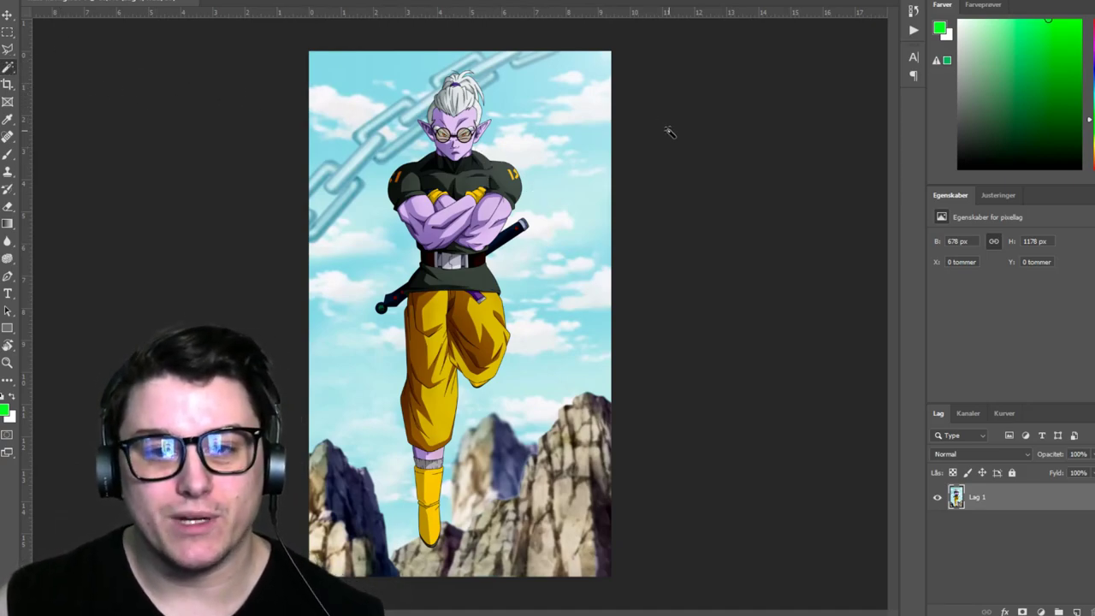
{"action": "mouse_move", "coordinate": [641, 70]}
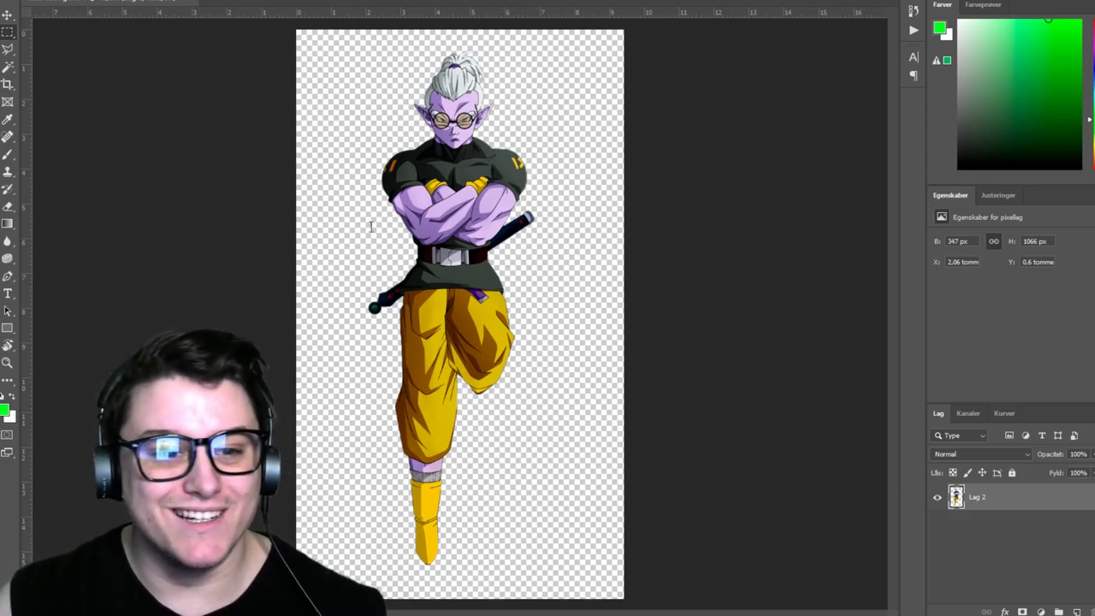
{"action": "mouse_move", "coordinate": [206, 233]}
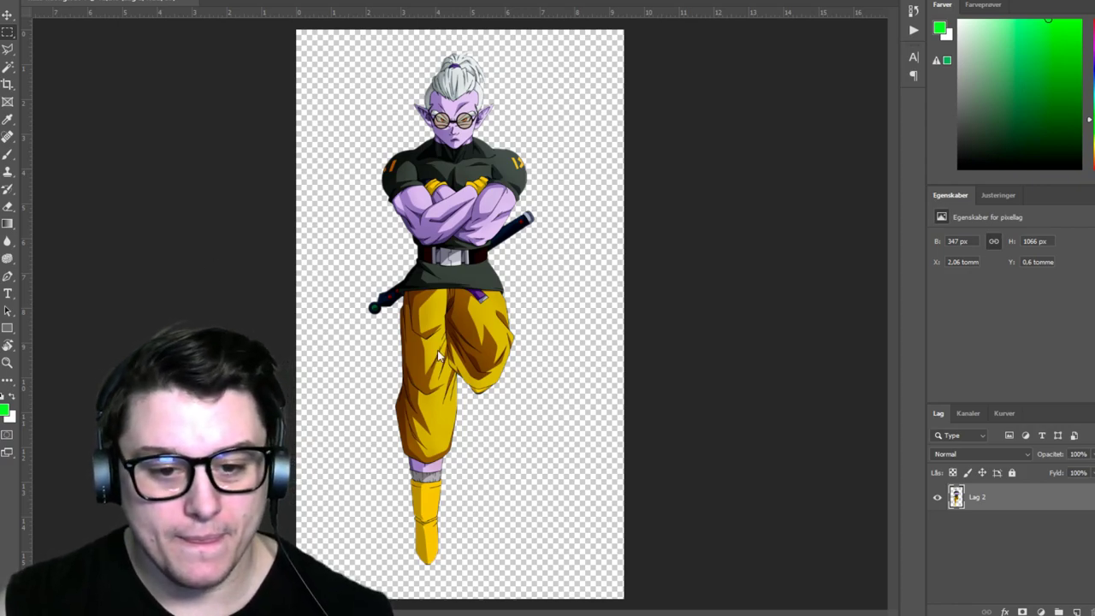
{"action": "mouse_move", "coordinate": [665, 195]}
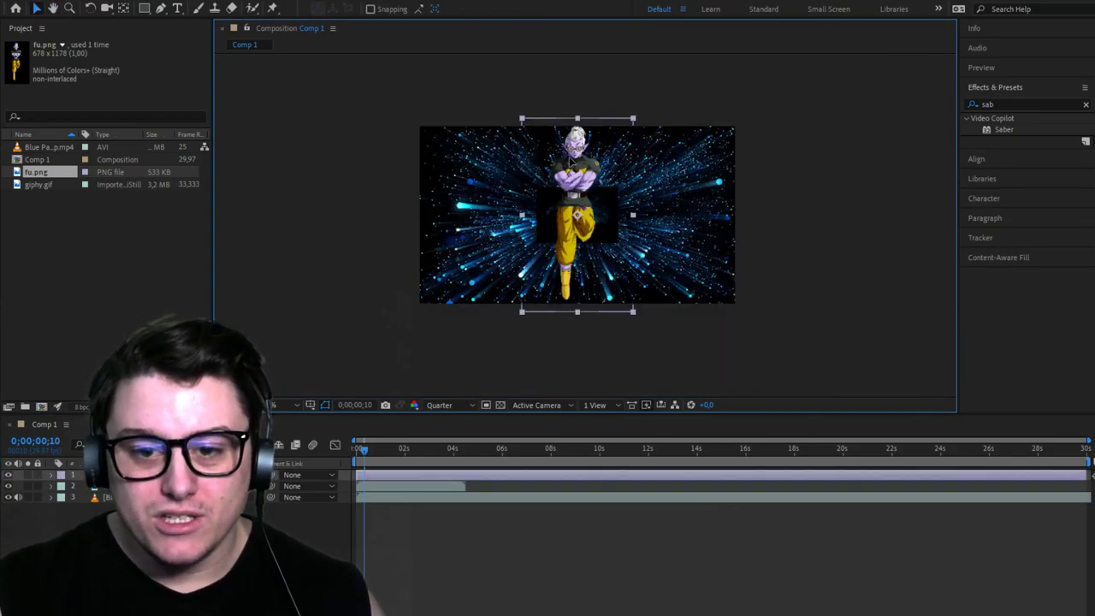
Step: Scale up the fu.png character layer by dragging its corner handle in the Composition panel
{"action": "left_click_drag", "start_coordinate": [578, 214], "coordinate": [581, 253]}
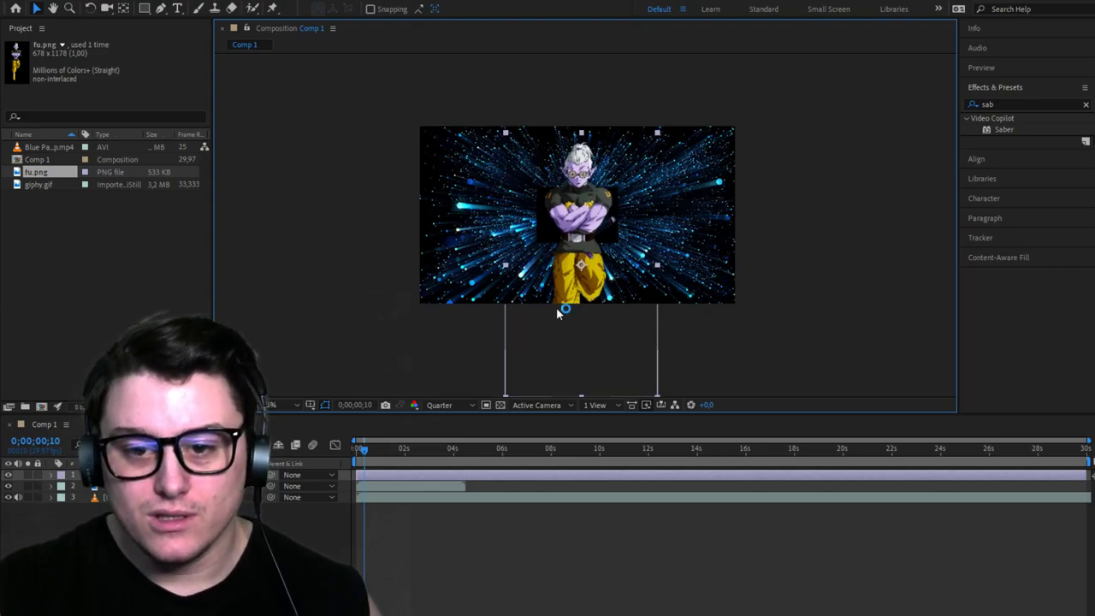
{"action": "left_click", "coordinate": [272, 405]}
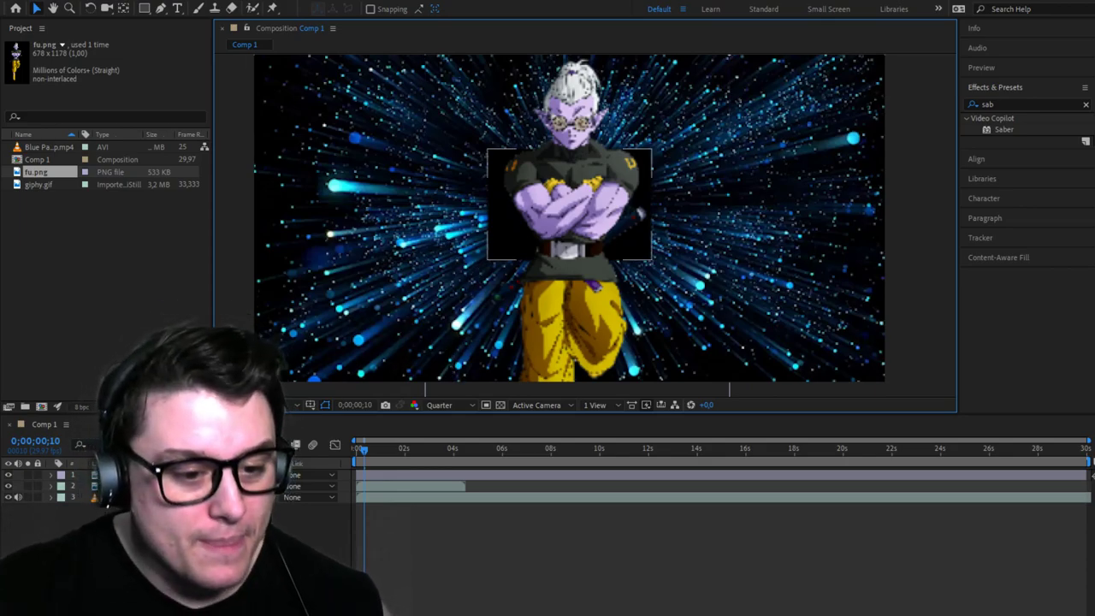
{"action": "left_click", "coordinate": [569, 203]}
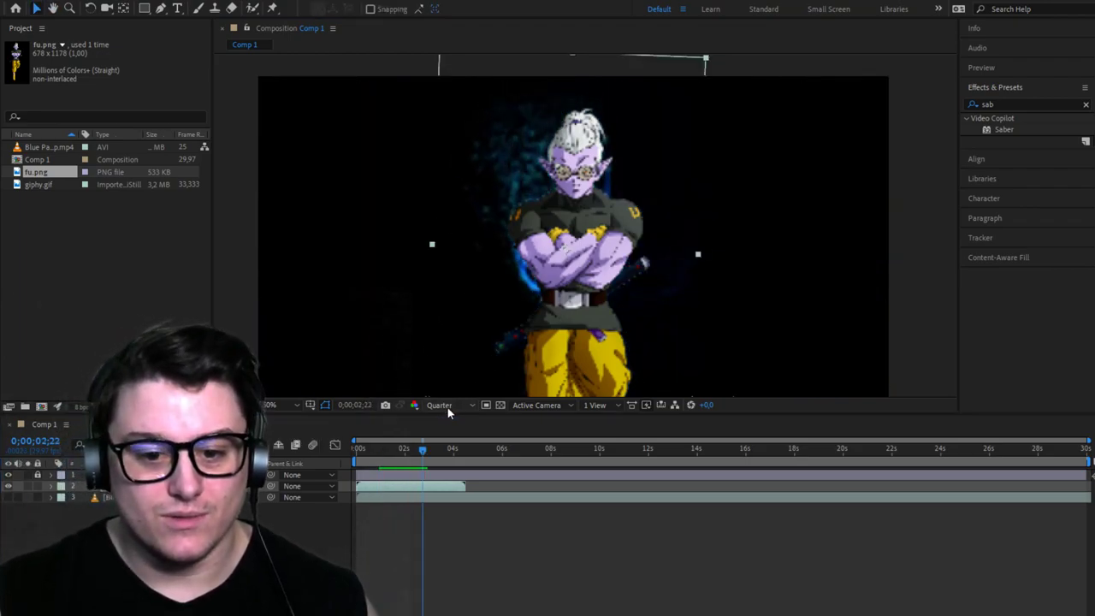
Step: Switch the composition preview to full resolution
{"action": "left_click", "coordinate": [439, 405]}
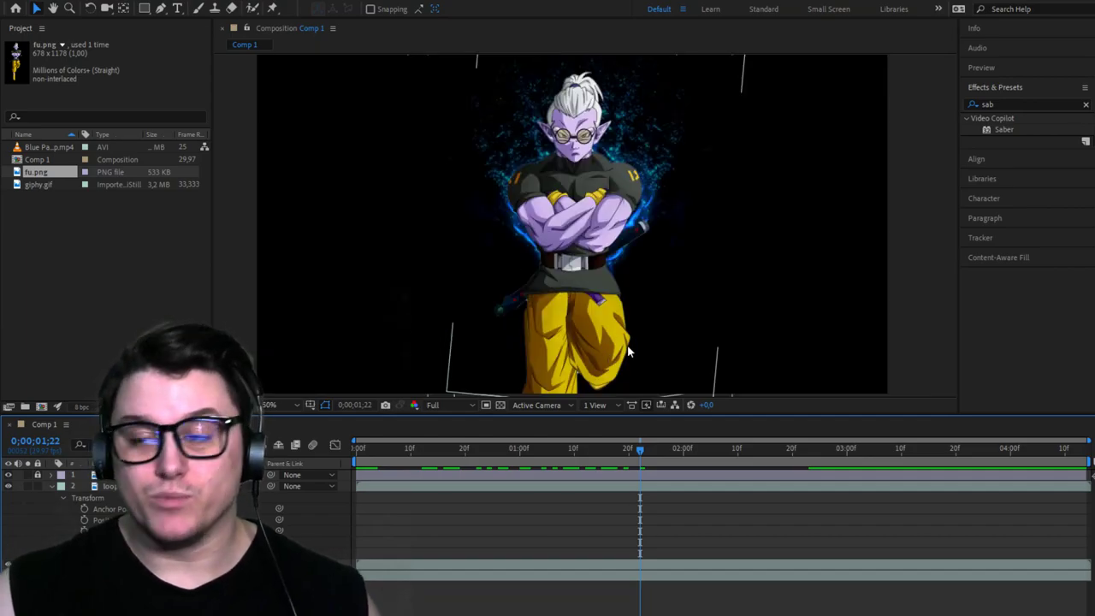
Step: Start a new effect search in Effects & Presets
{"action": "left_click", "coordinate": [1086, 103]}
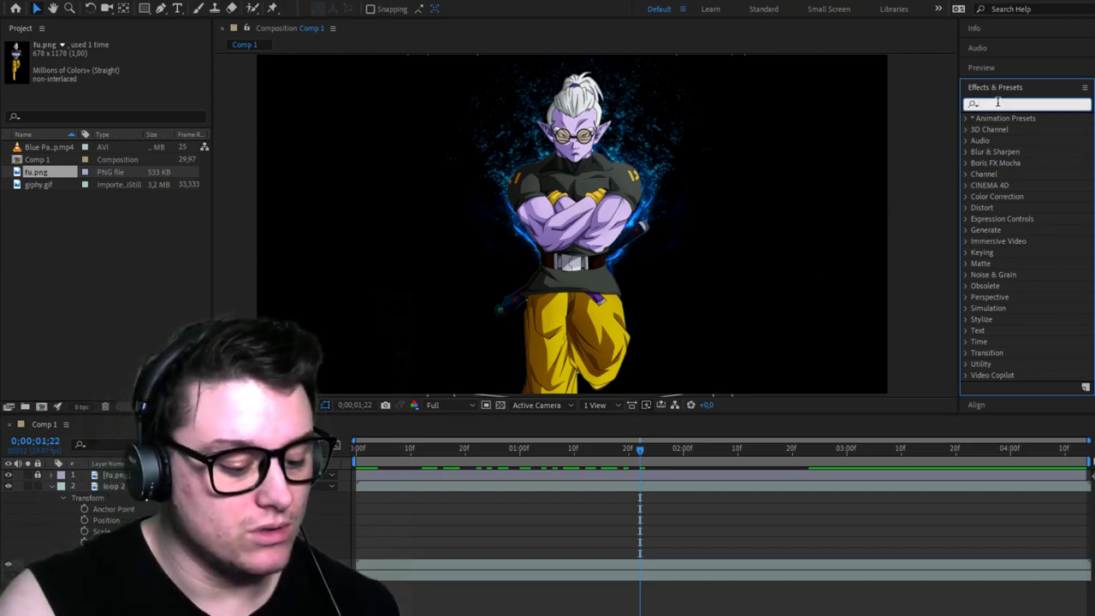
Step: Search 'color b' and apply Color Balance to the fu.png character layer
{"action": "type", "text": "color"}
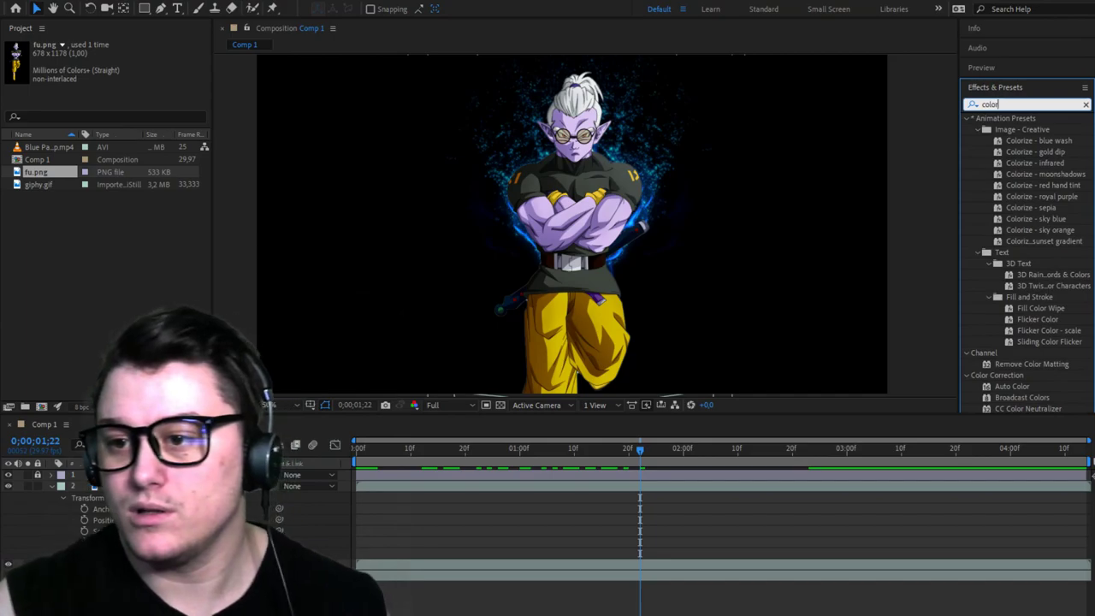
{"action": "type", "text": "b"}
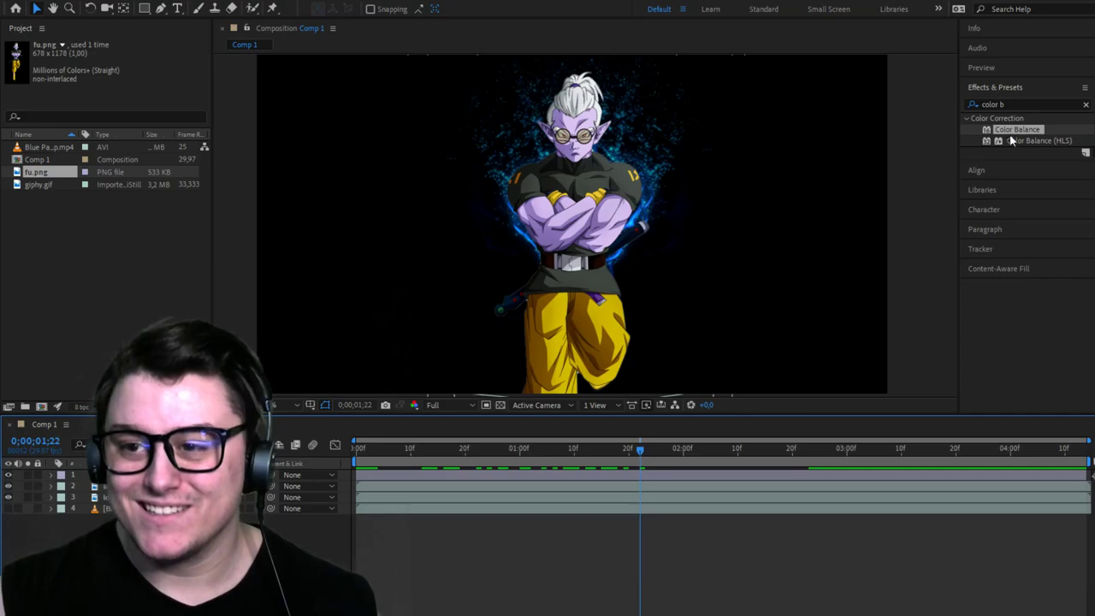
{"action": "double_click", "coordinate": [1016, 129]}
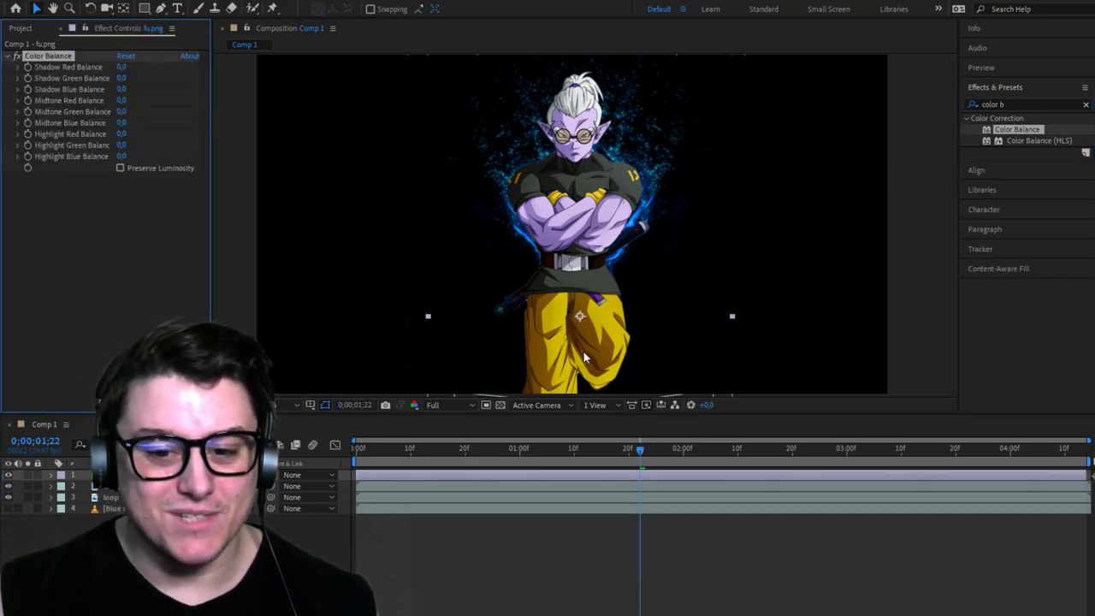
{"action": "mouse_move", "coordinate": [432, 203]}
{"action": "type", "text": "leve"}
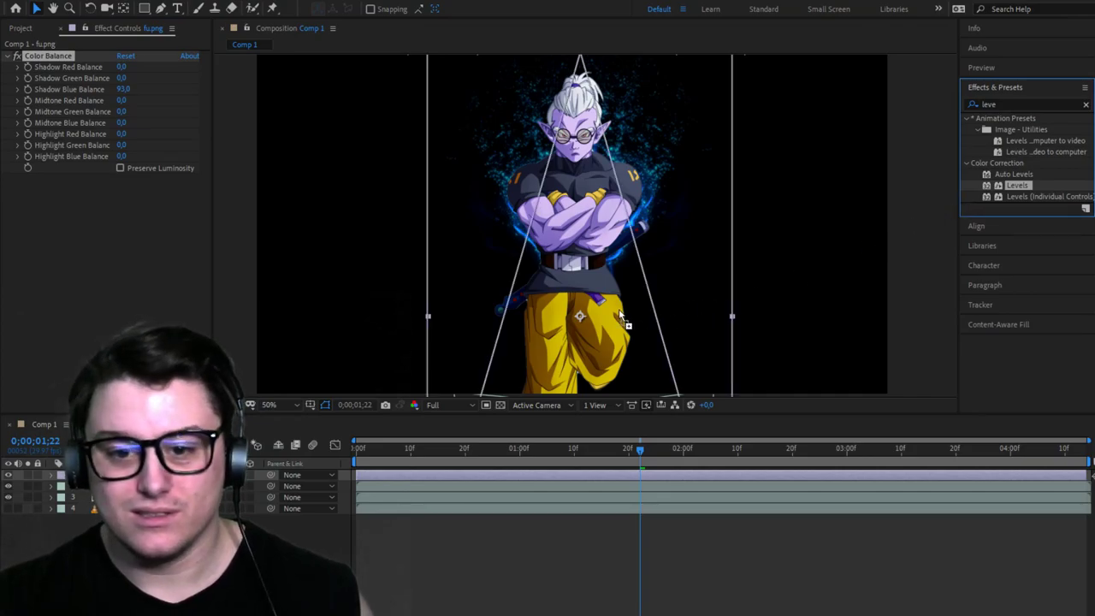
Step: Apply Levels to the character and raise Input Black to 85
{"action": "double_click", "coordinate": [1017, 185]}
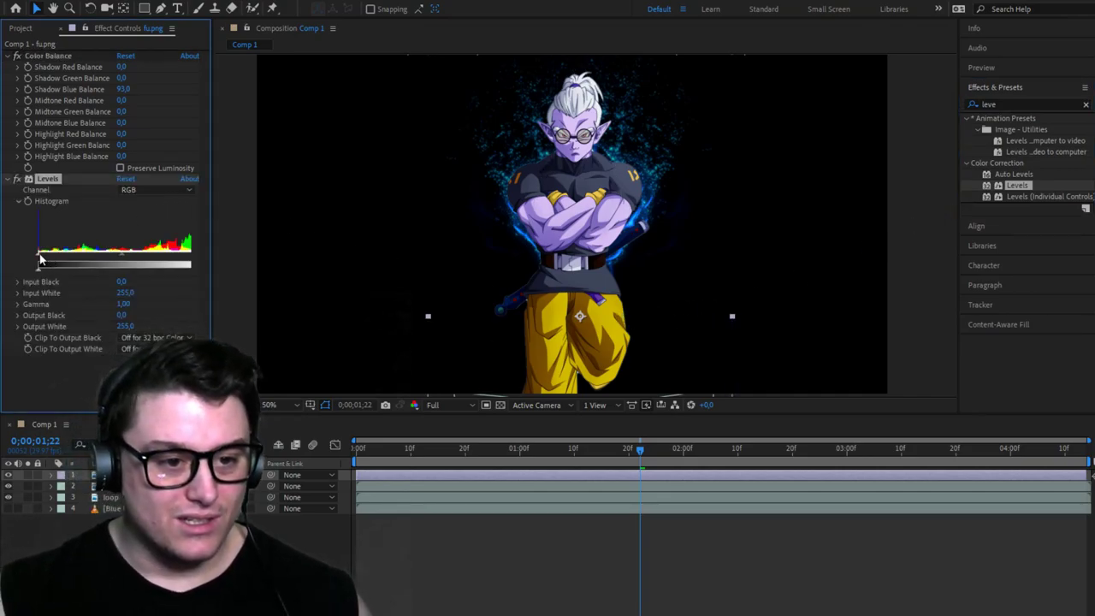
{"action": "left_click_drag", "start_coordinate": [38, 264], "coordinate": [85, 264]}
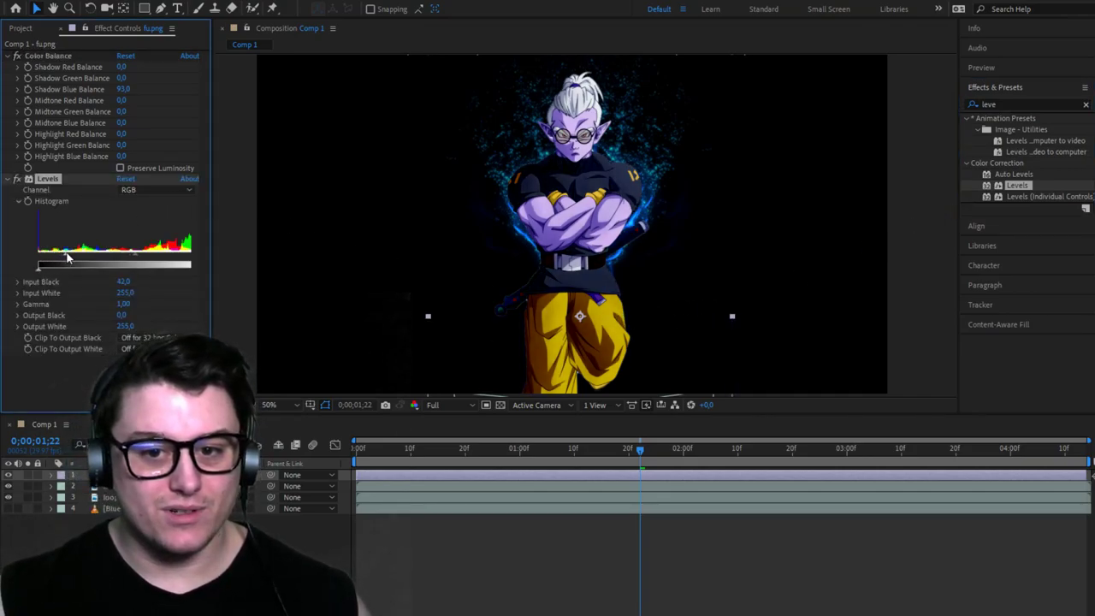
{"action": "left_click_drag", "start_coordinate": [67, 263], "coordinate": [72, 263]}
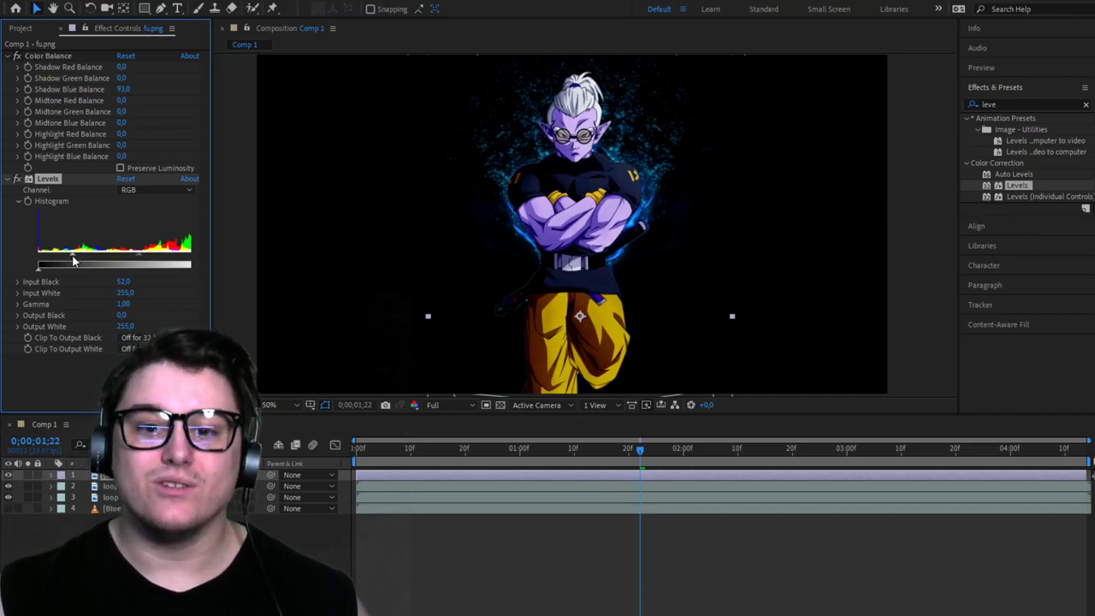
{"action": "left_click_drag", "start_coordinate": [74, 264], "coordinate": [90, 263]}
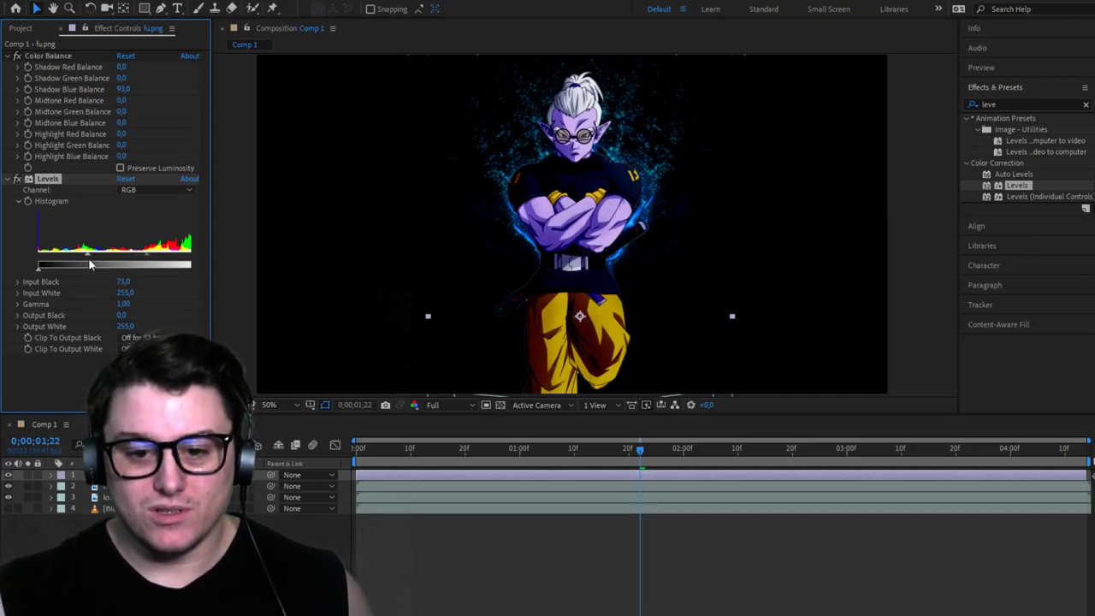
{"action": "left_click_drag", "start_coordinate": [89, 265], "coordinate": [94, 264]}
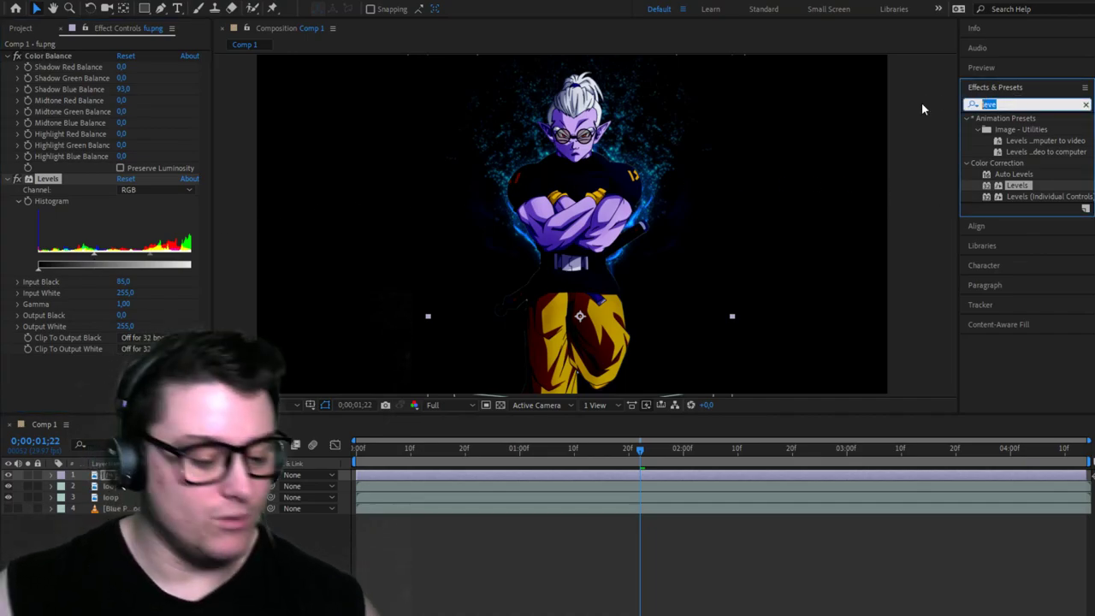
Step: Apply Hue/Saturation and lower Master Saturation to about -63
{"action": "type", "text": "hue sa"}
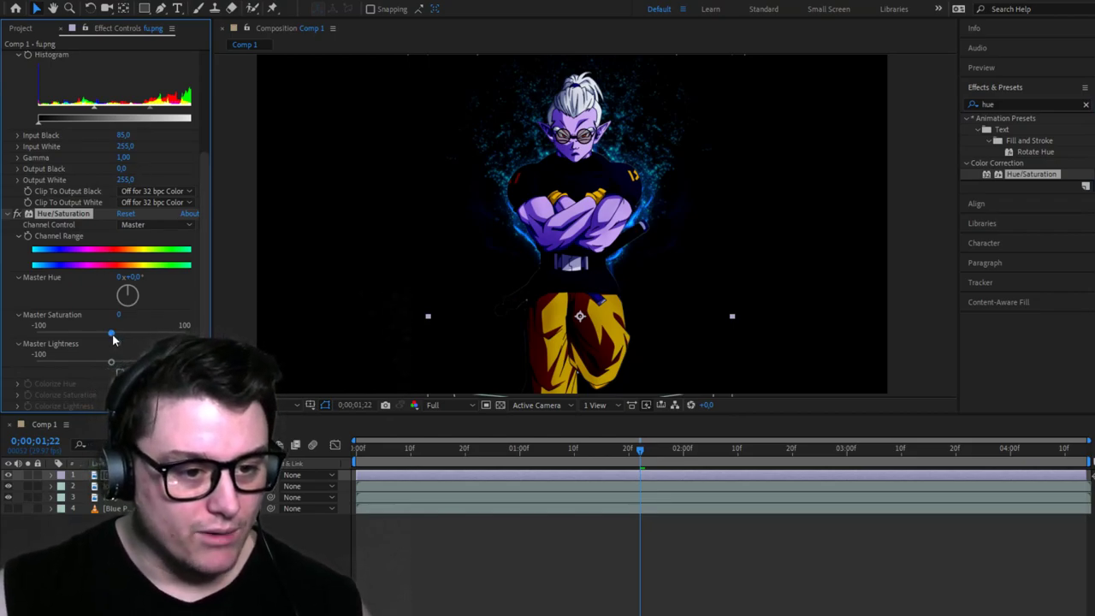
{"action": "left_click_drag", "start_coordinate": [111, 325], "coordinate": [60, 325]}
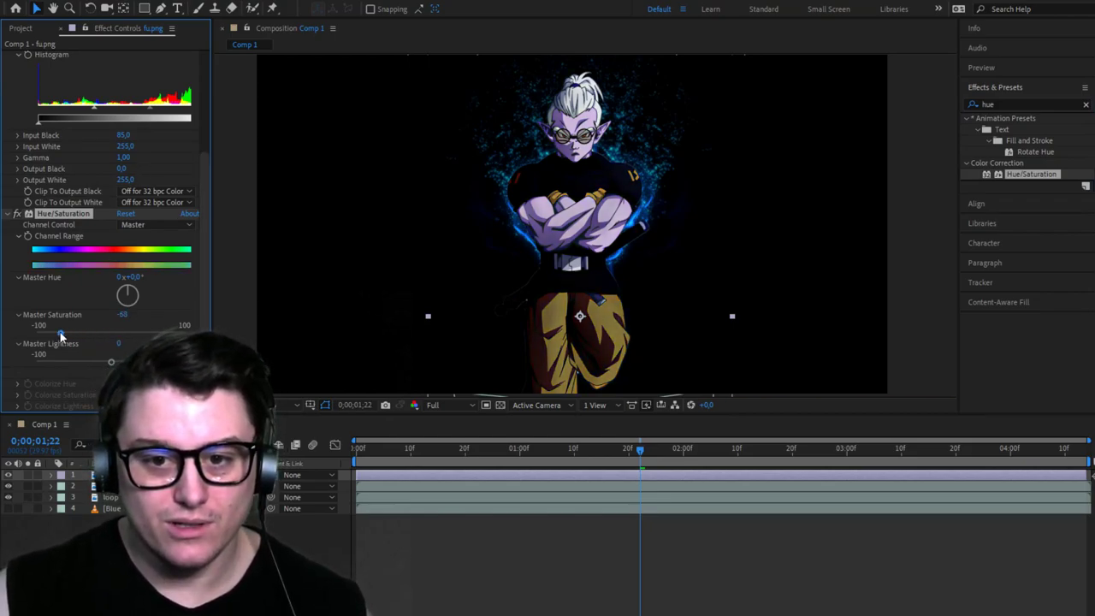
{"action": "left_click_drag", "start_coordinate": [62, 334], "coordinate": [66, 334]}
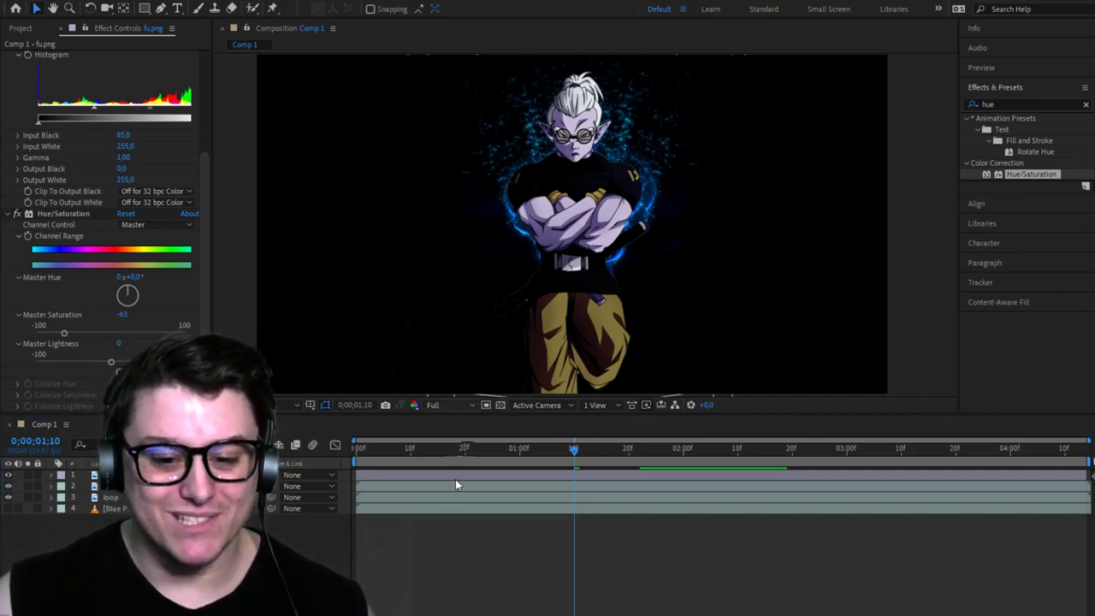
Step: Make the Blue Particle Background layer visible again behind the character
{"action": "left_click", "coordinate": [439, 405]}
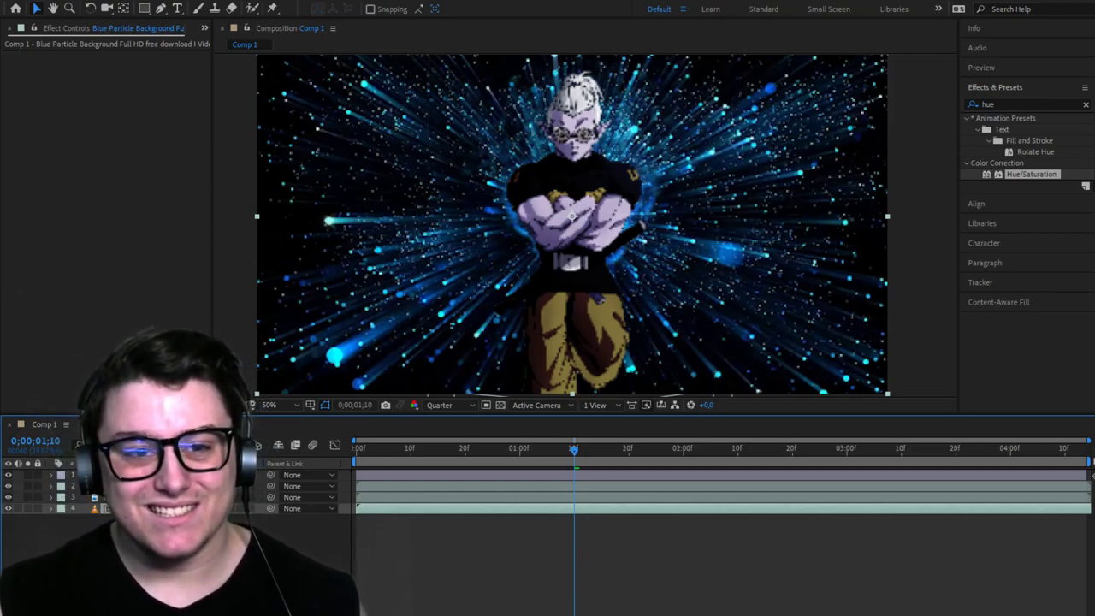
Step: Lower the particle background layer's Opacity and move the playhead back near the start
{"action": "left_click", "coordinate": [20, 28]}
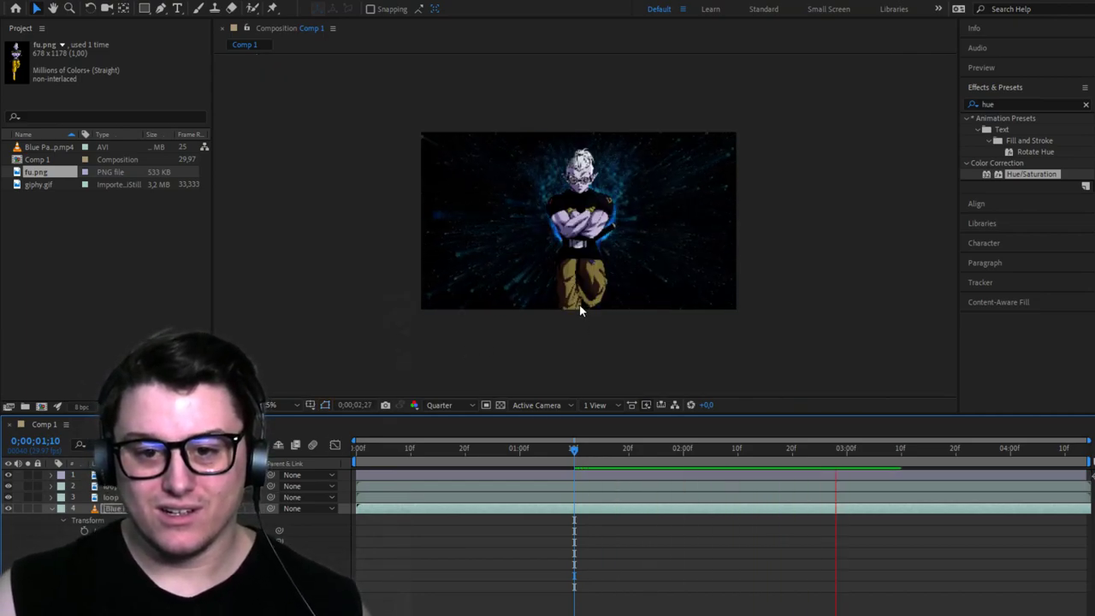
{"action": "left_click", "coordinate": [949, 447]}
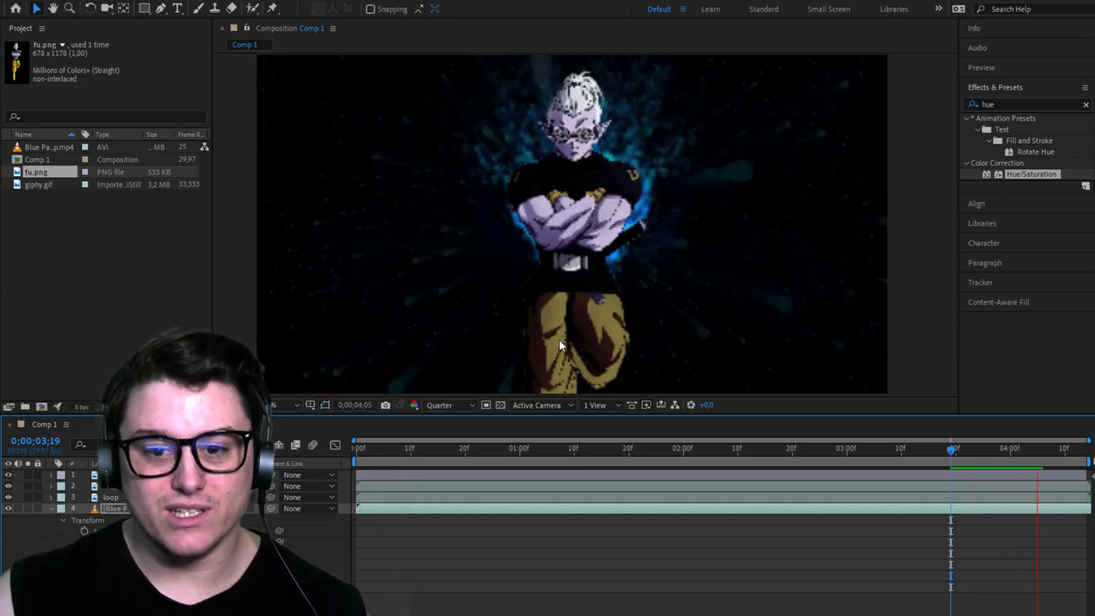
{"action": "left_click", "coordinate": [419, 447]}
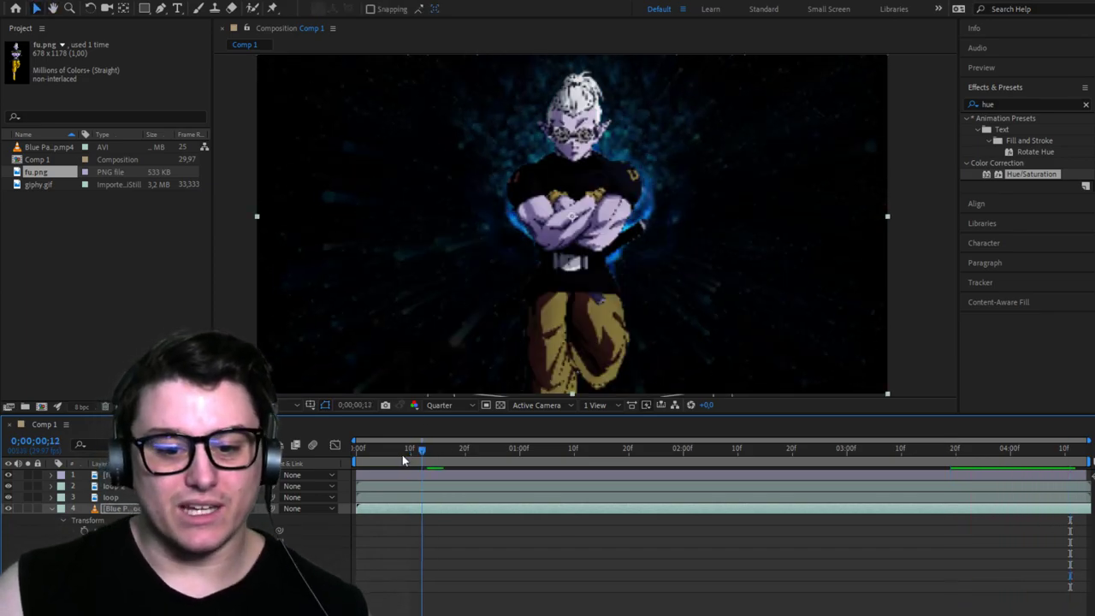